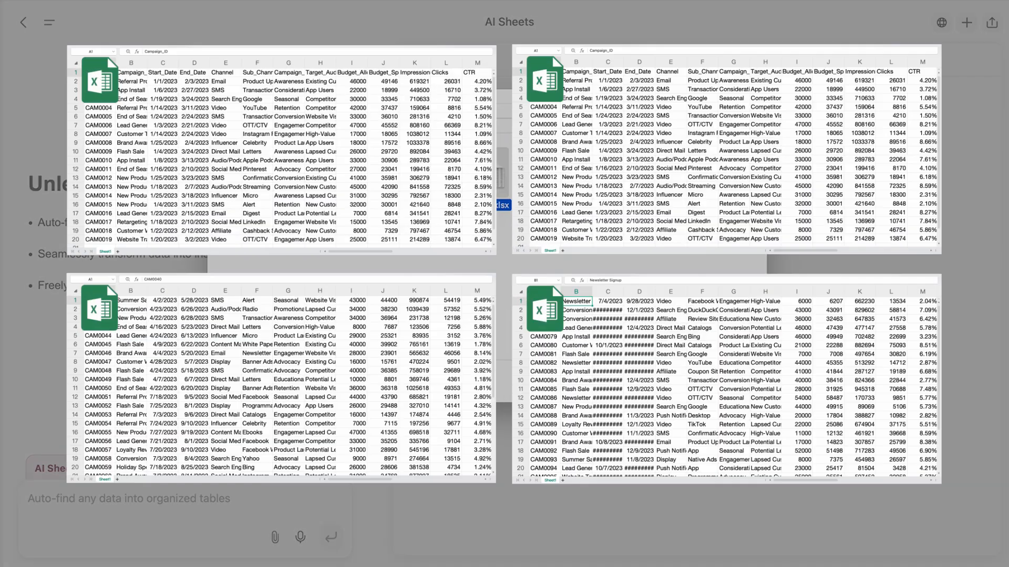
Step: Send the request to merge the uploaded Q1–Q4 campaign xlsx files into one performance table
type("Me")
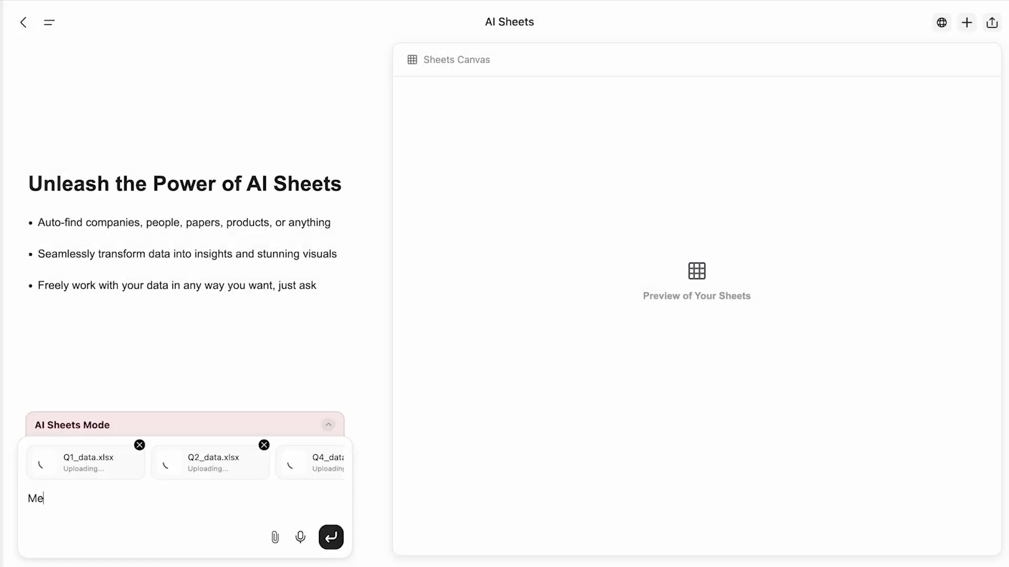
left_click(331, 537)
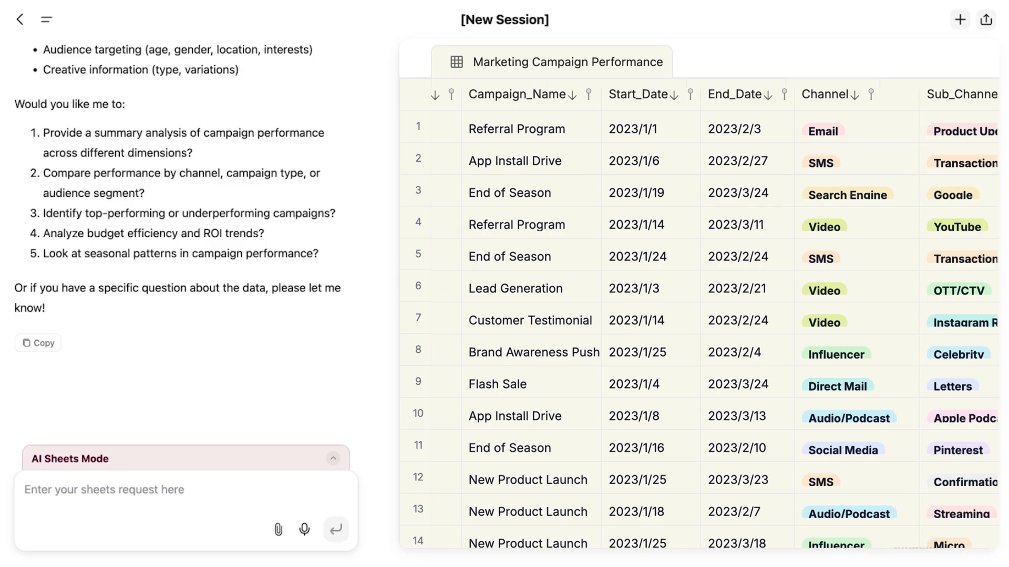
scroll("right", 3)
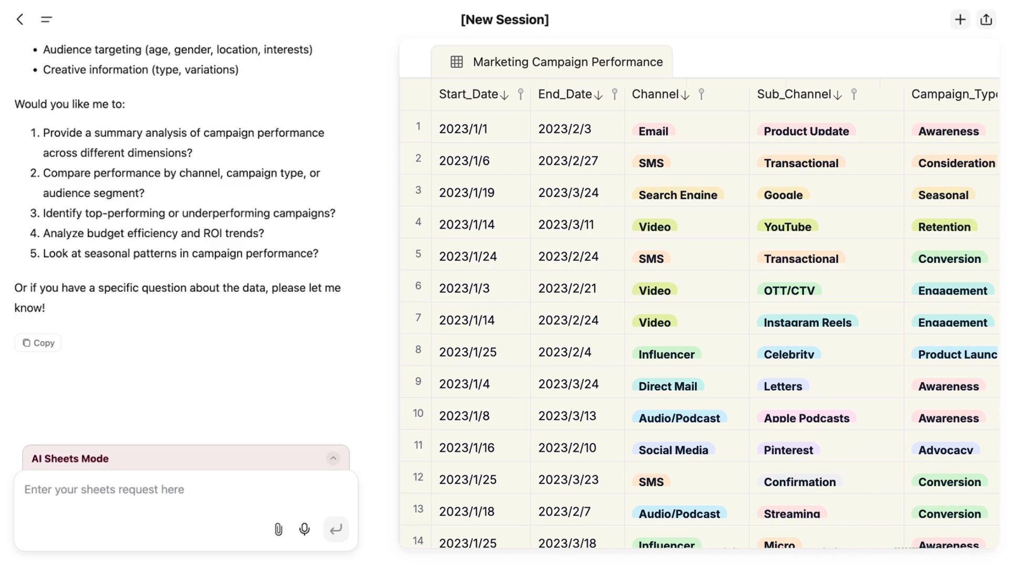
Step: Ask which channel has the best campaign performance and to visualize the results
type("Analyzing campaign performance, which channel have the best")
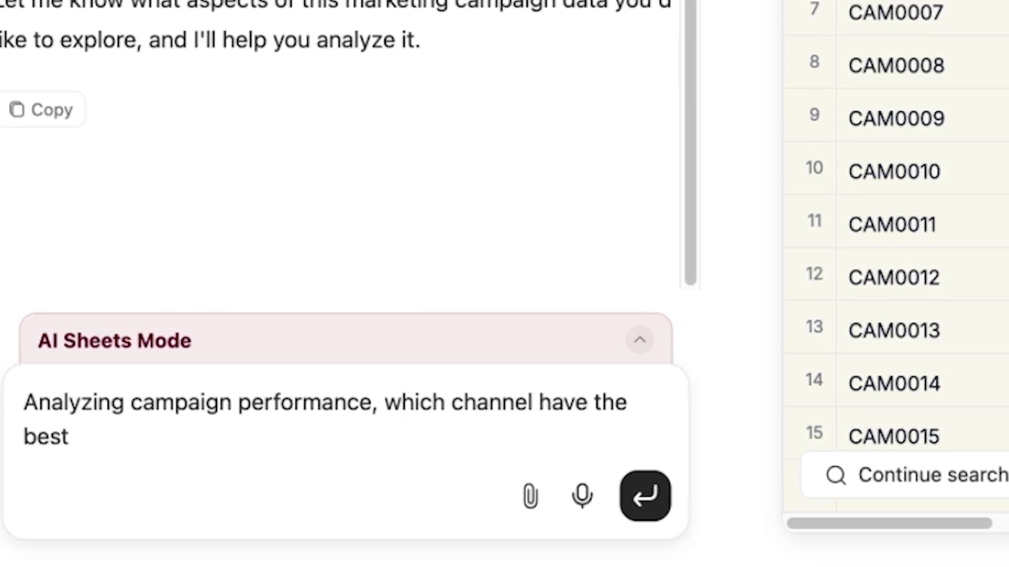
type("performance? Visualize the results.")
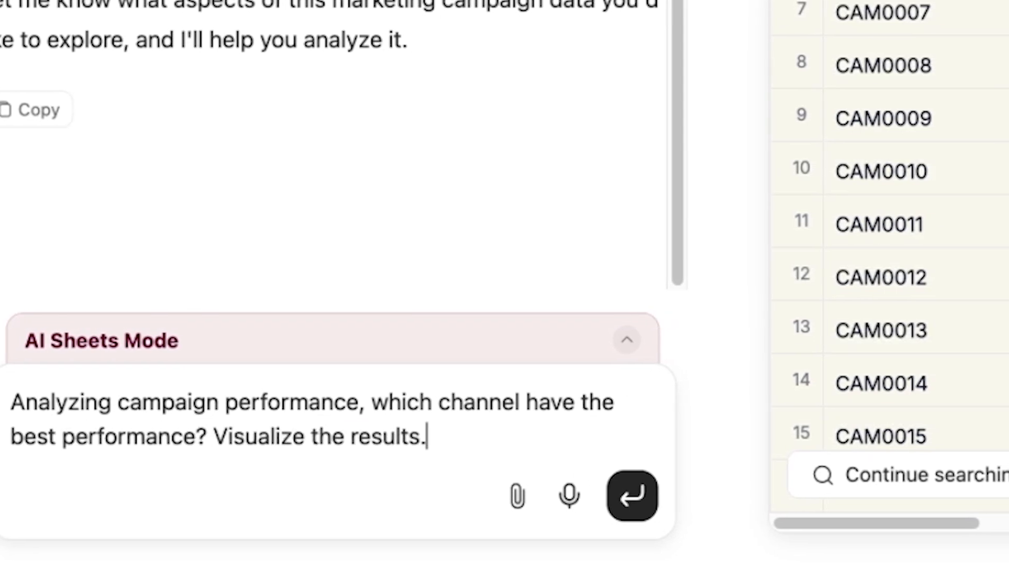
left_click(631, 496)
type("What's the correlation between conte")
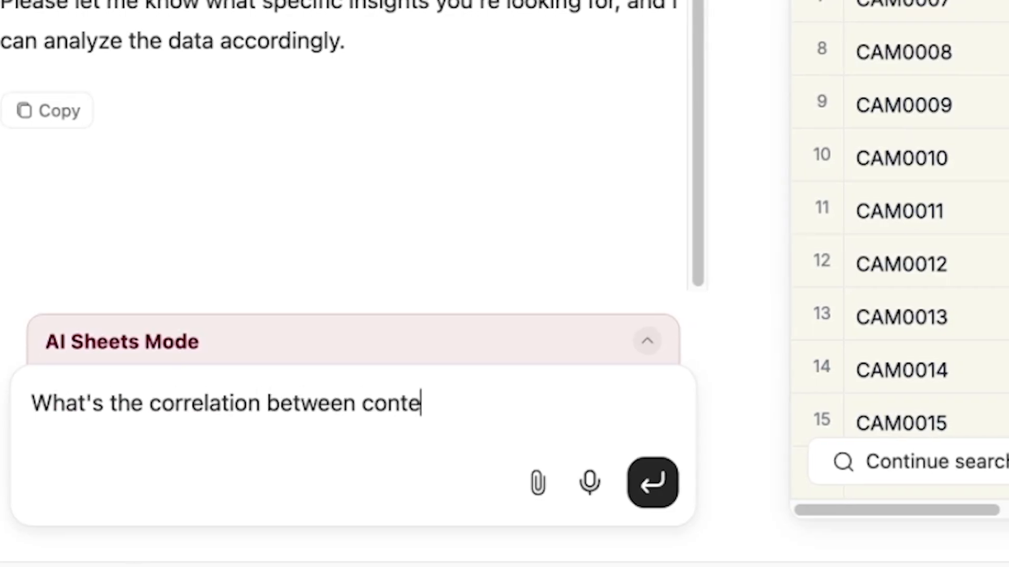
Step: Ask how content variation count correlates with marketing effectiveness, visualized, and review the report
type("nt variation count and marketing effectiveness?")
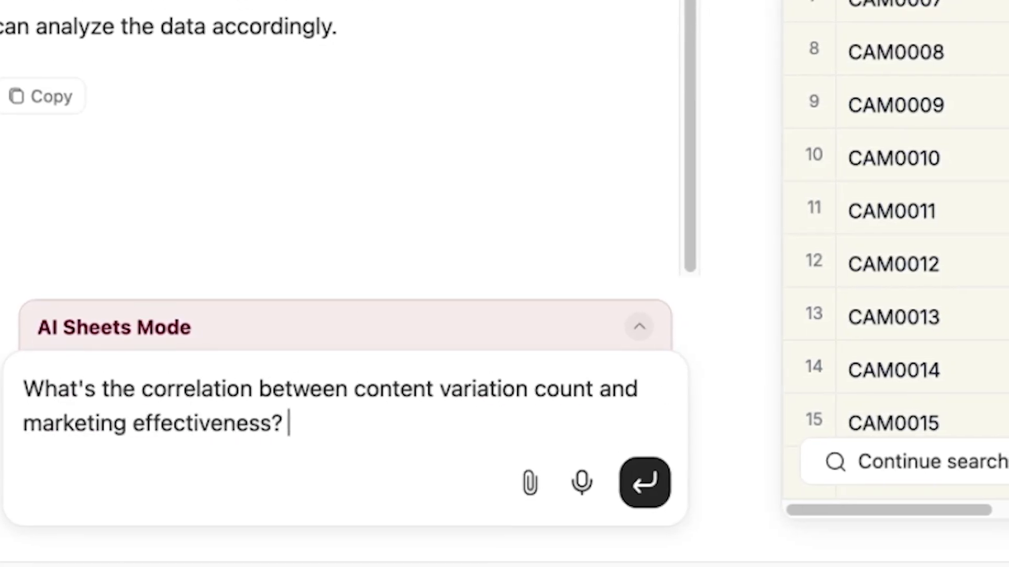
type("Visualize the results.")
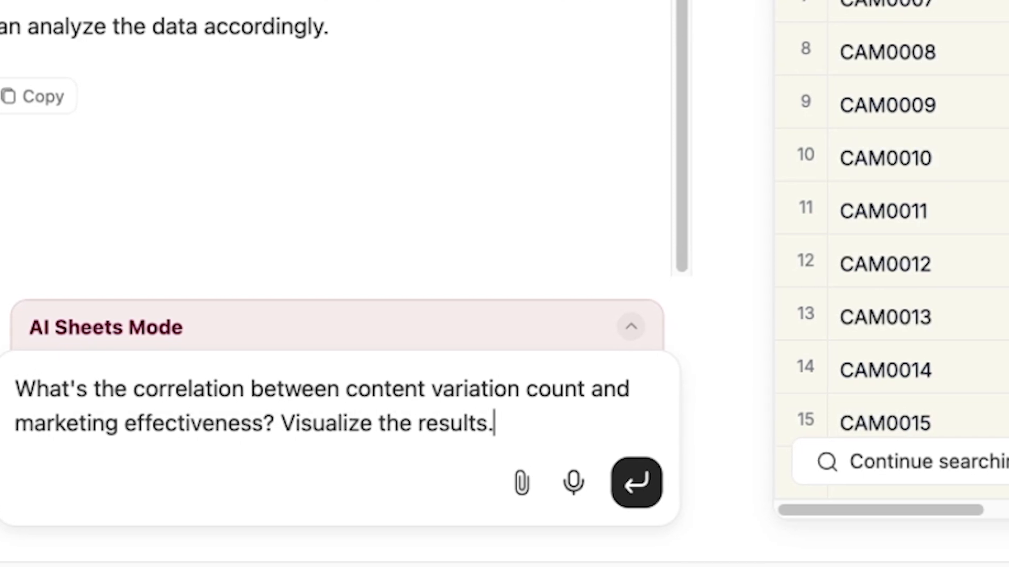
left_click(634, 483)
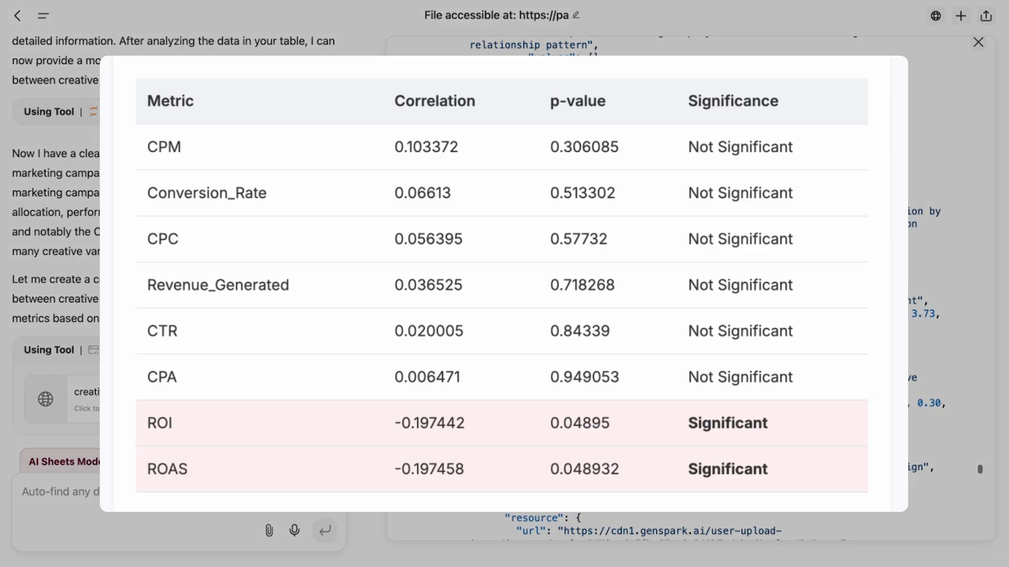
scroll("down", 3)
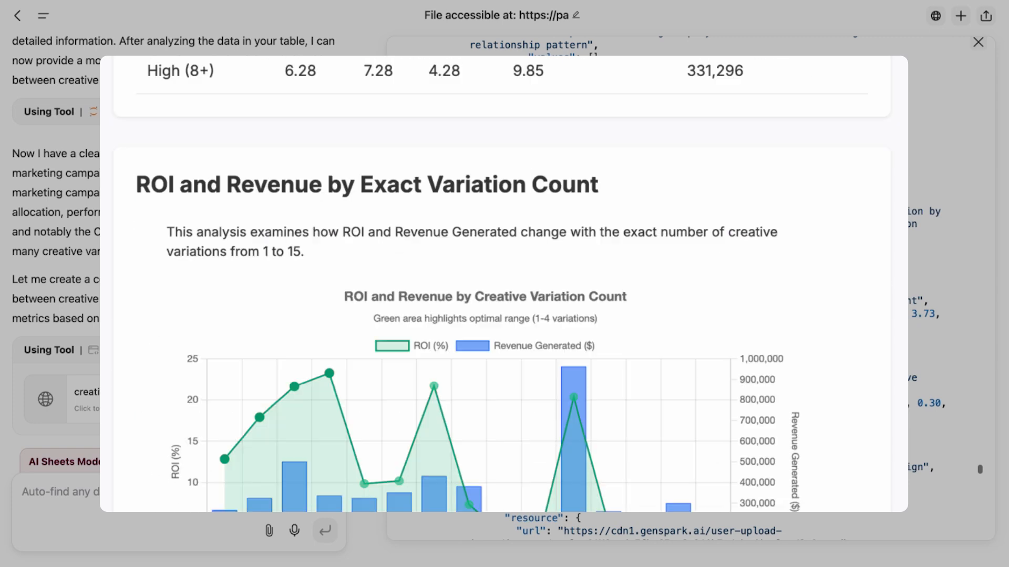
scroll("down", 3)
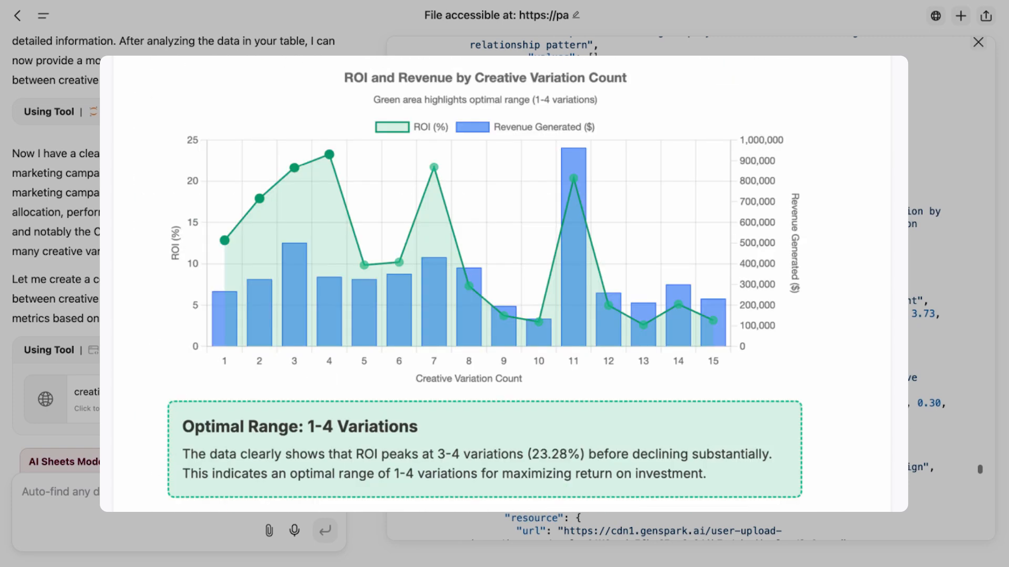
left_click(977, 42)
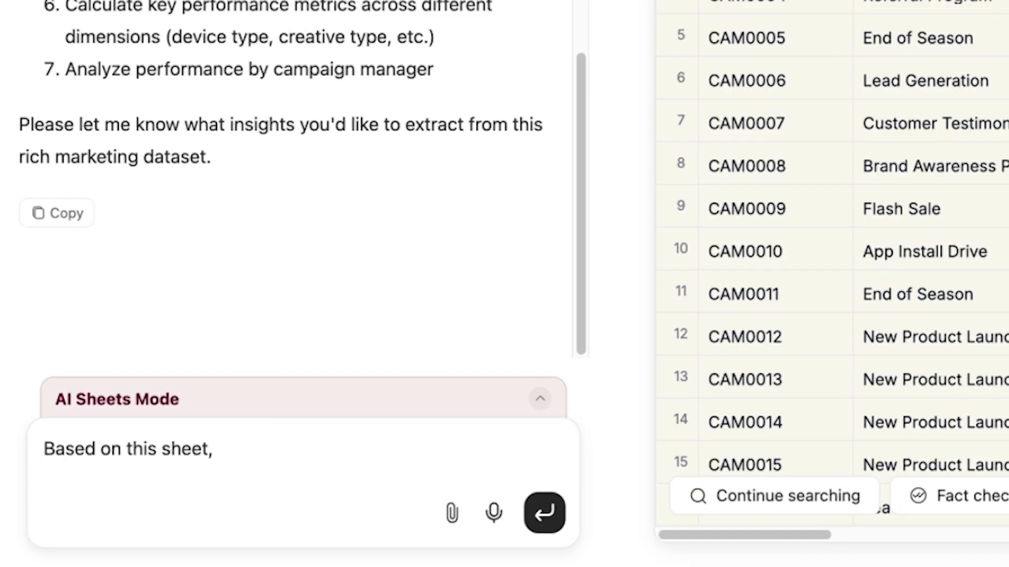
Step: Request a comprehensive report with visual presentation anticipating the boss's questions, and review it
type("predict my boss's questions, and create a comprehensive report with visual presentations and talking points for potential questions.")
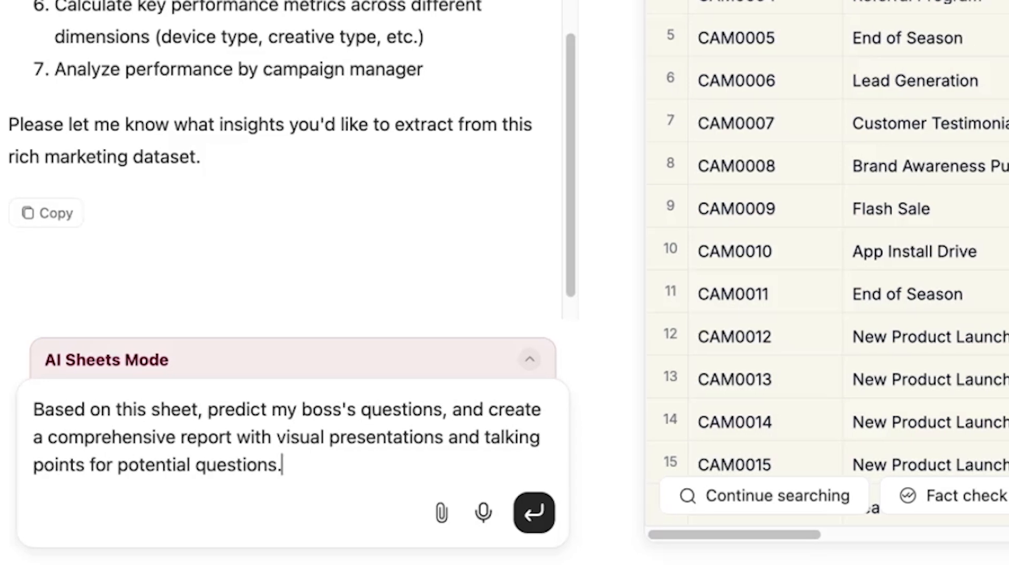
left_click(534, 513)
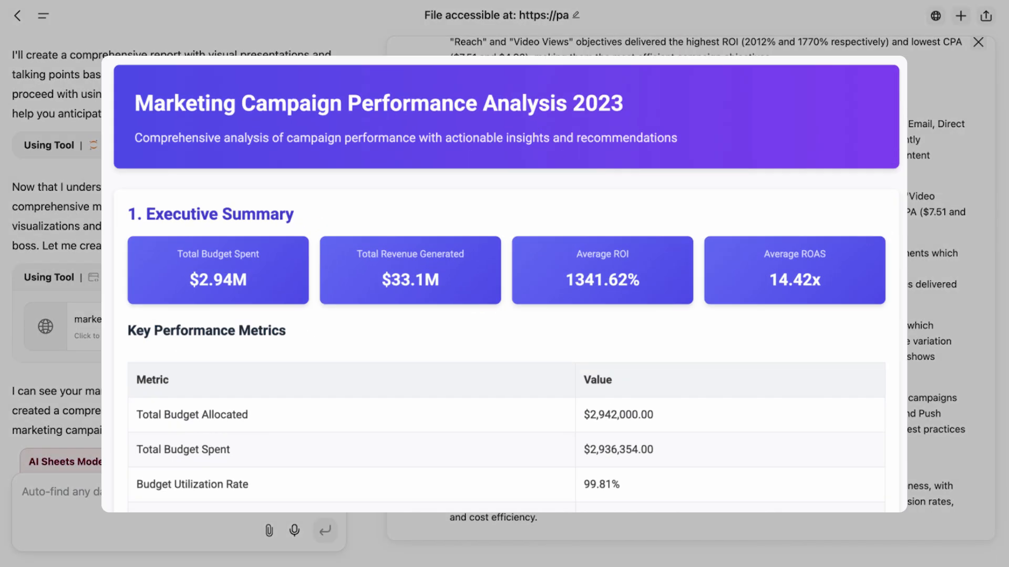
scroll("down", 3)
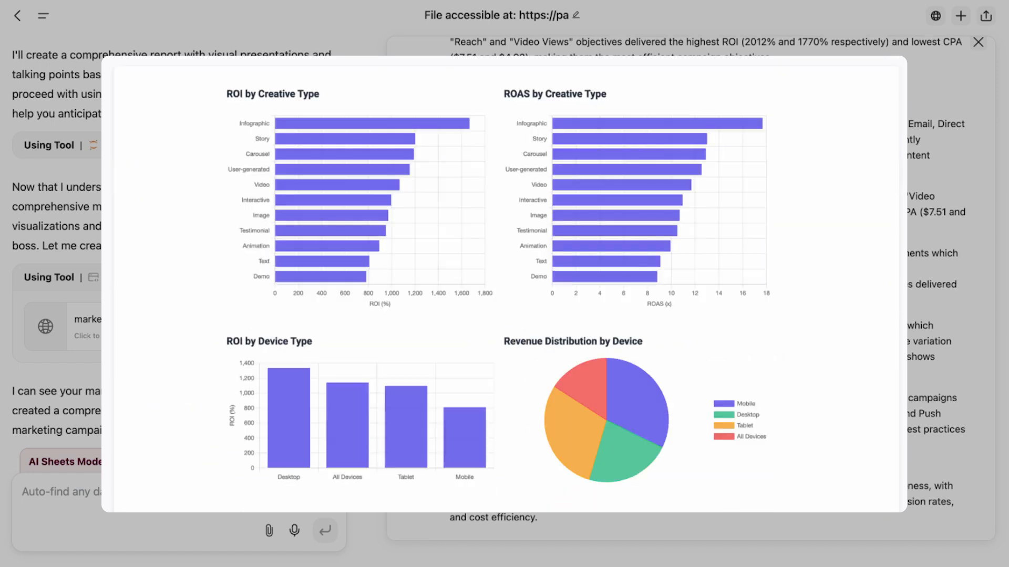
scroll("down", 3)
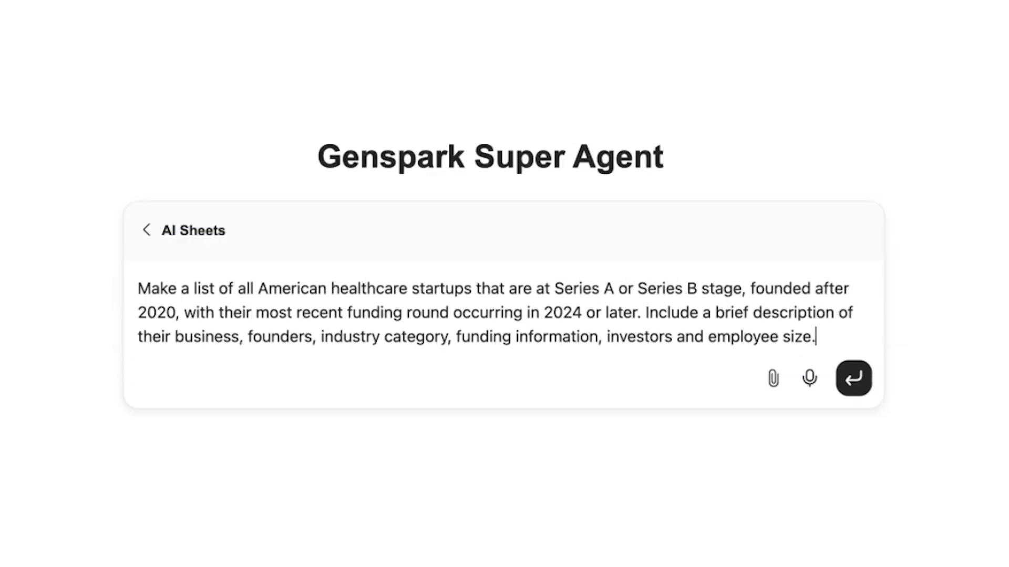
Step: Submit the healthcare startups request and review the Healthcare Startups Funding Information table rows
left_click(853, 378)
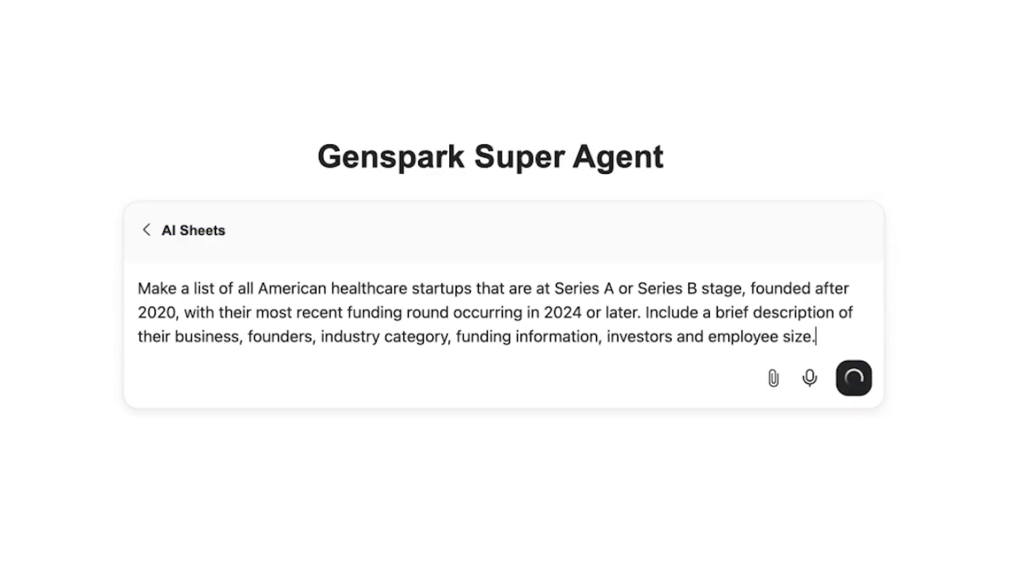
left_click(853, 377)
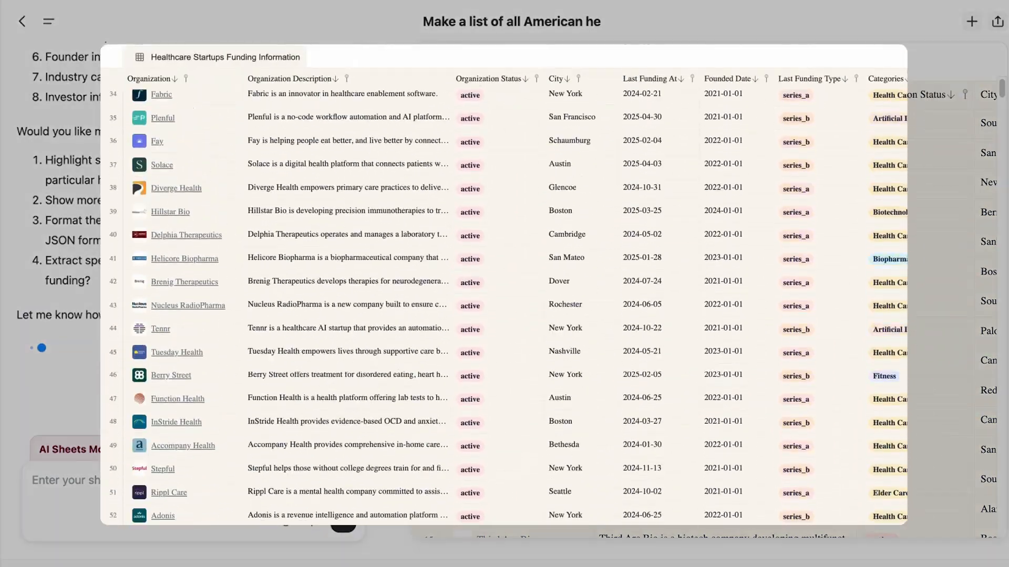
scroll("down", 3)
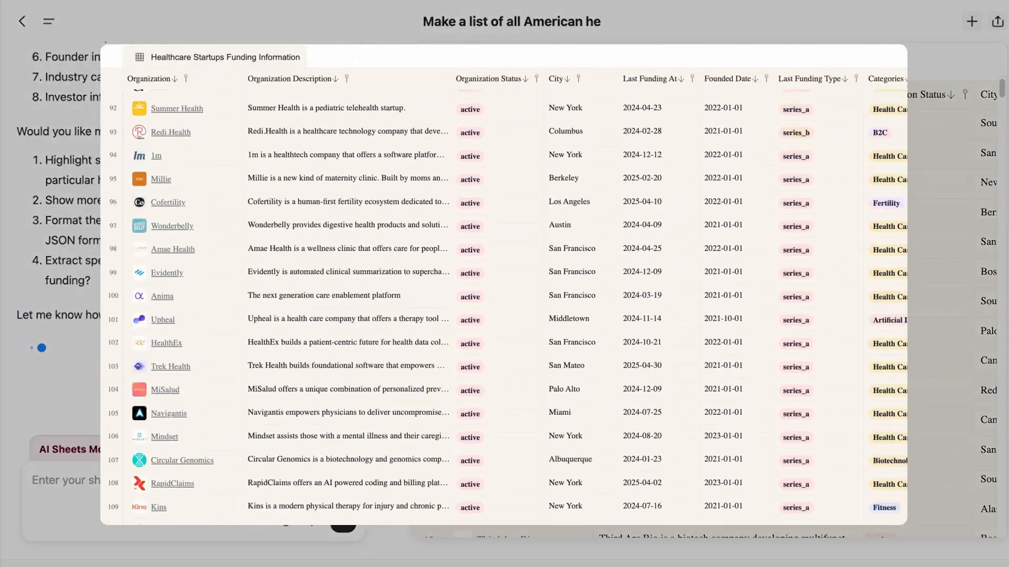
scroll("down", 3)
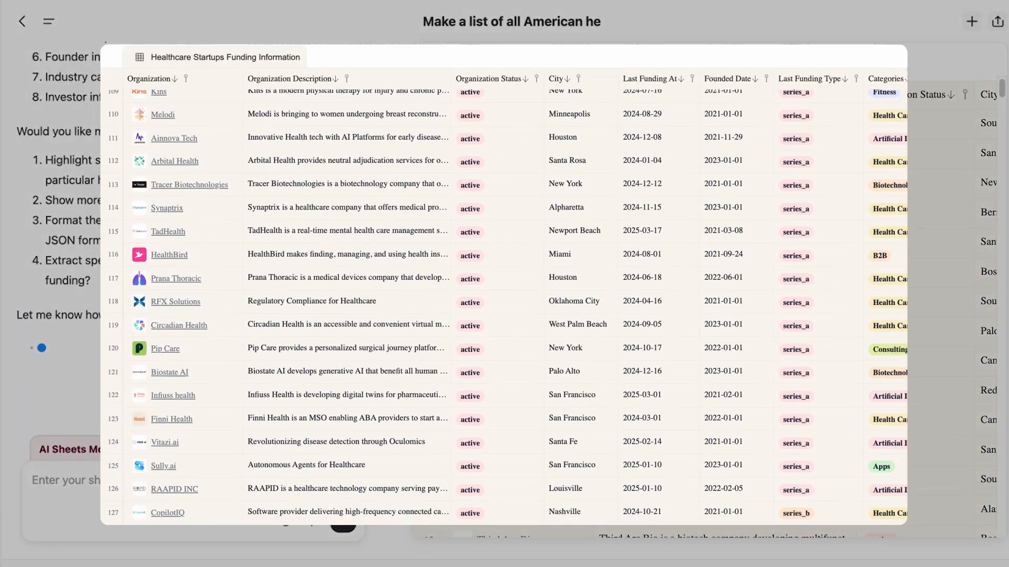
scroll("down", 3)
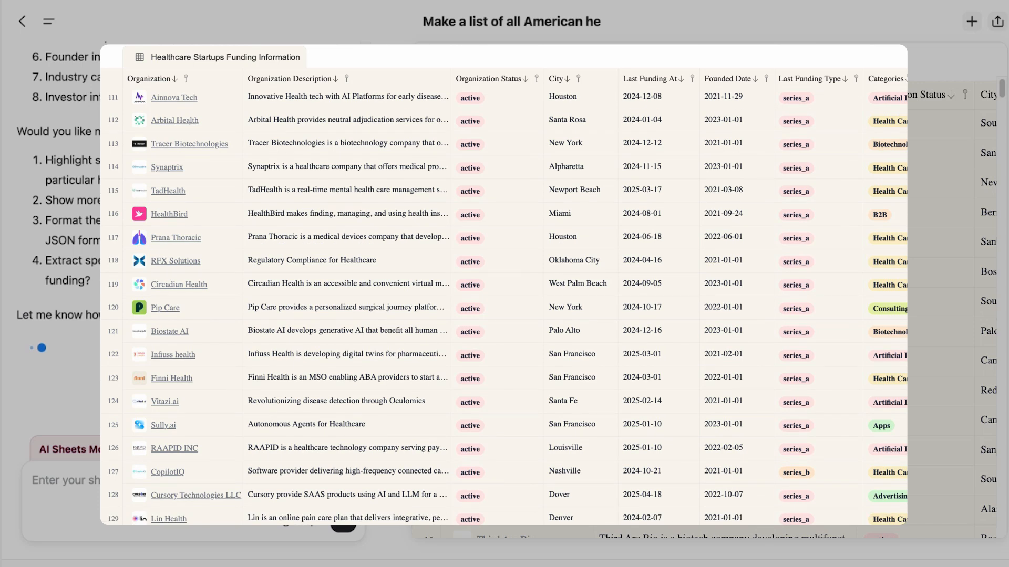
scroll("right", 3)
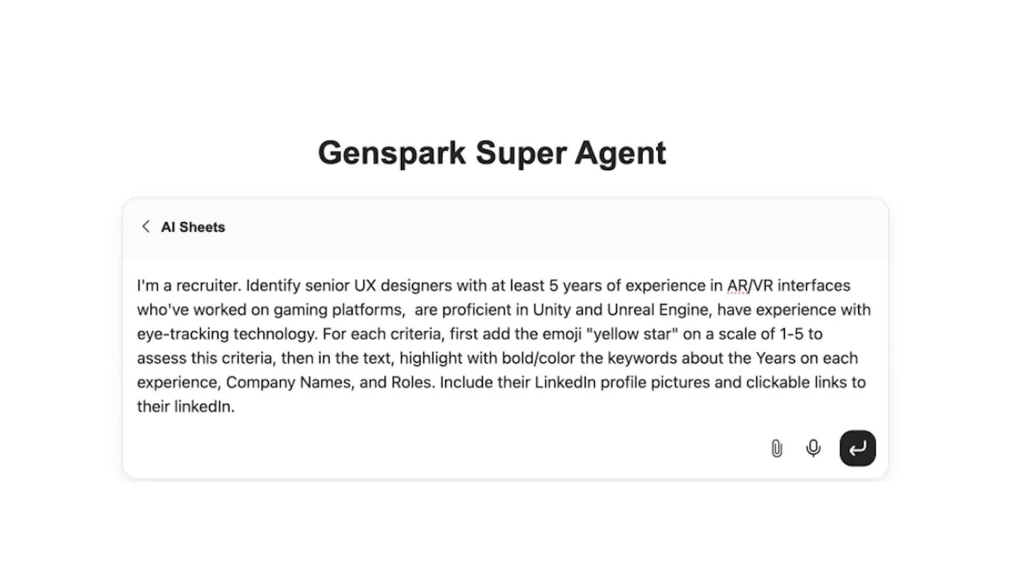
Step: Submit the senior AR/VR UX designer search and read a candidate's Unity/Unreal proficiency note
left_click(857, 448)
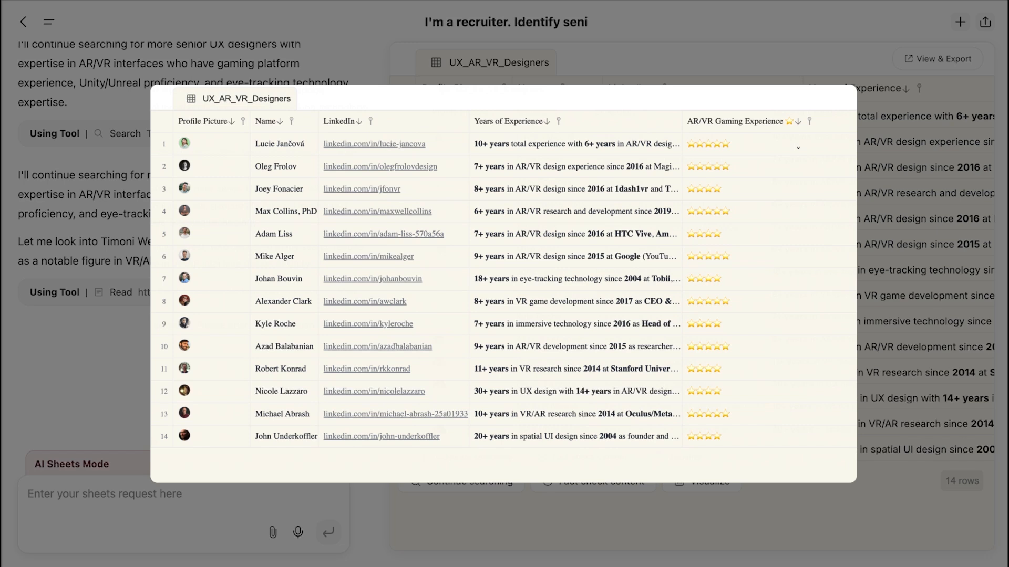
scroll("right", 3)
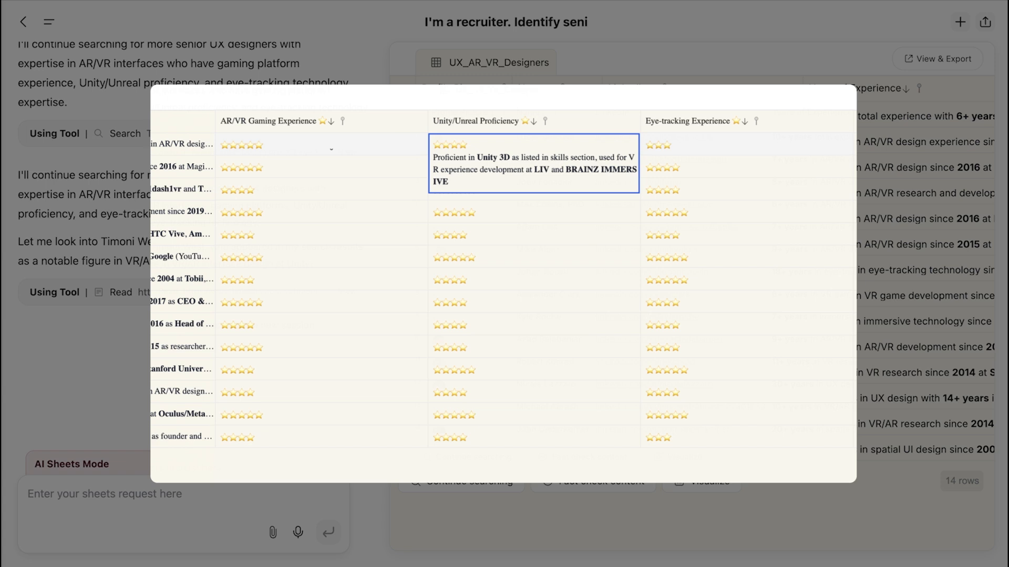
left_click(746, 145)
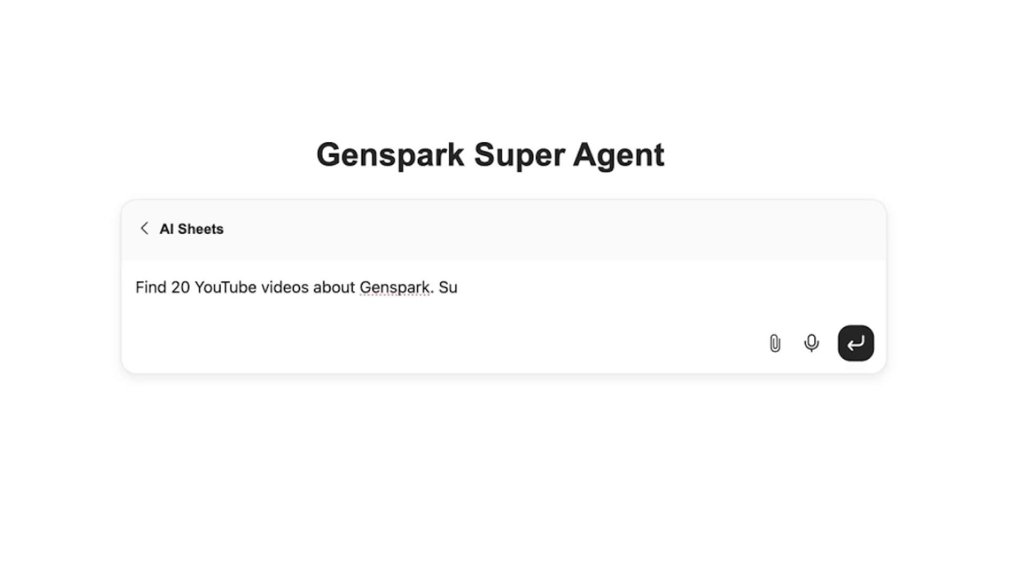
Step: Submit the Genspark YouTube videos request and preview one embedded video from the table
left_click(855, 342)
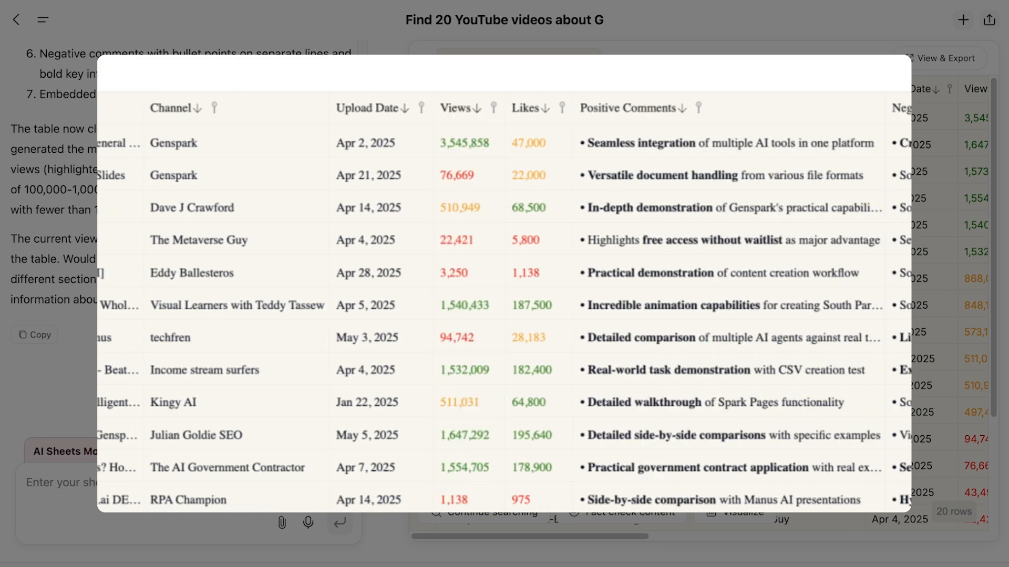
scroll("right", 3)
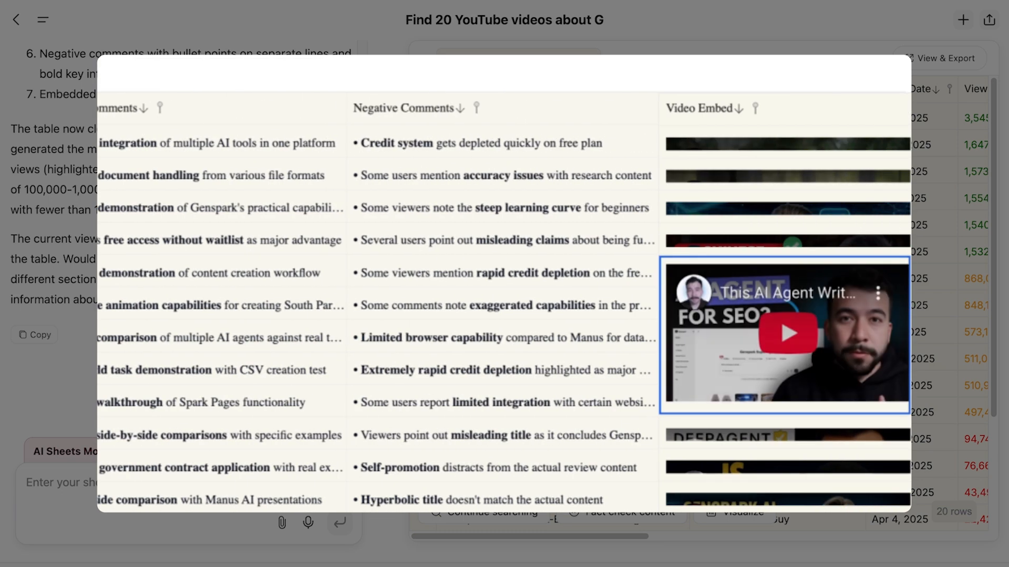
left_click(785, 333)
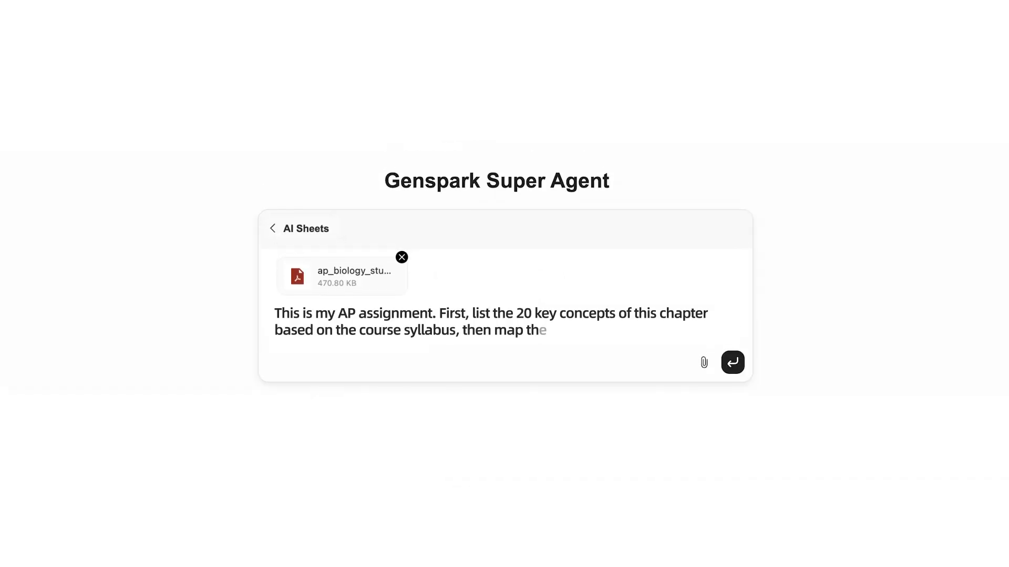
Step: Submit the request for 20 key concepts of the attached AP biology chapter mapped to the syllabus
left_click(732, 362)
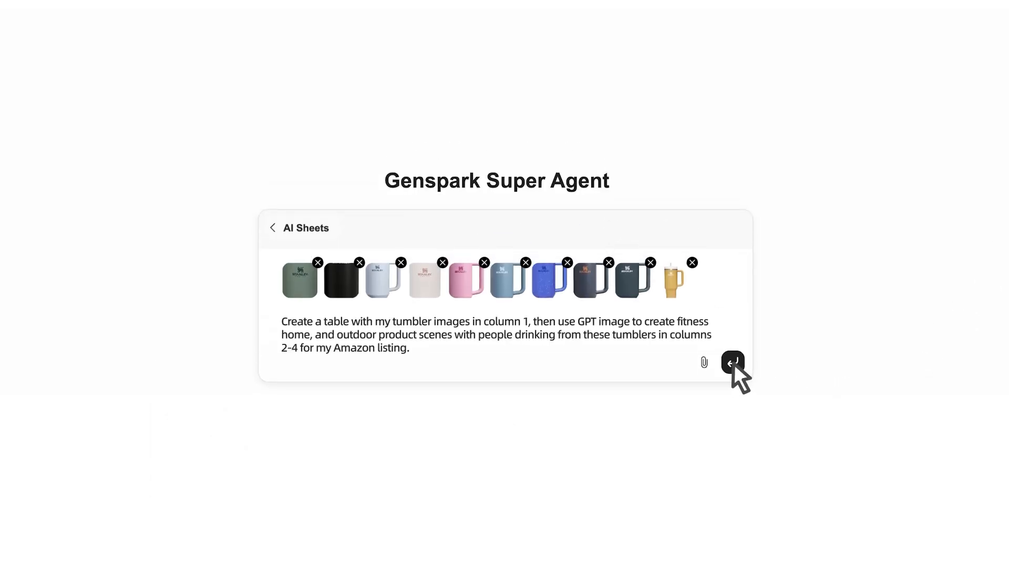
Step: Submit the Amazon listing request for fitness, home and outdoor scenes of the ten tumbler images
left_click(733, 363)
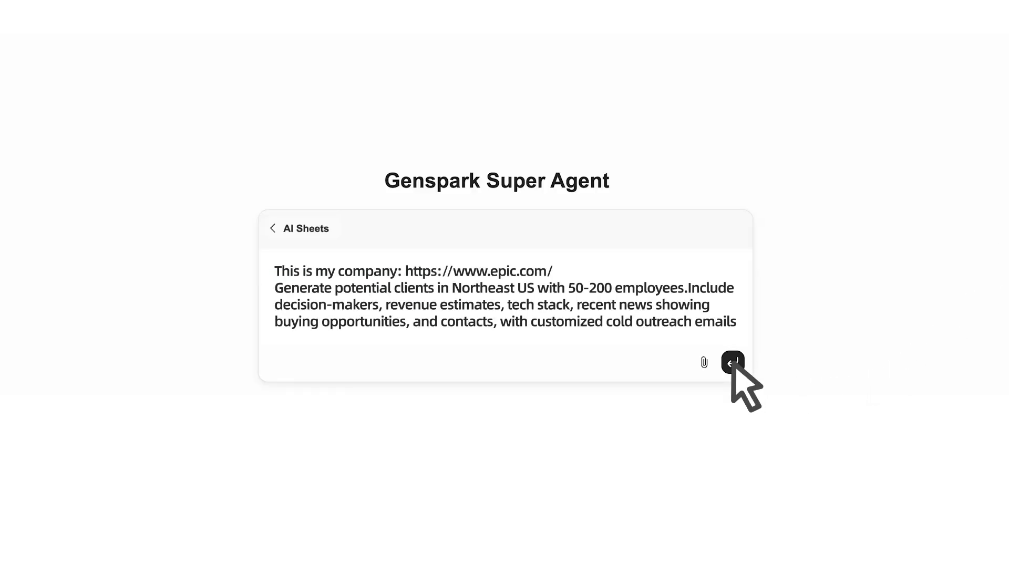
Step: Submit the epic.com Northeast prospect request and open the first prospect's drafted outreach email
left_click(733, 362)
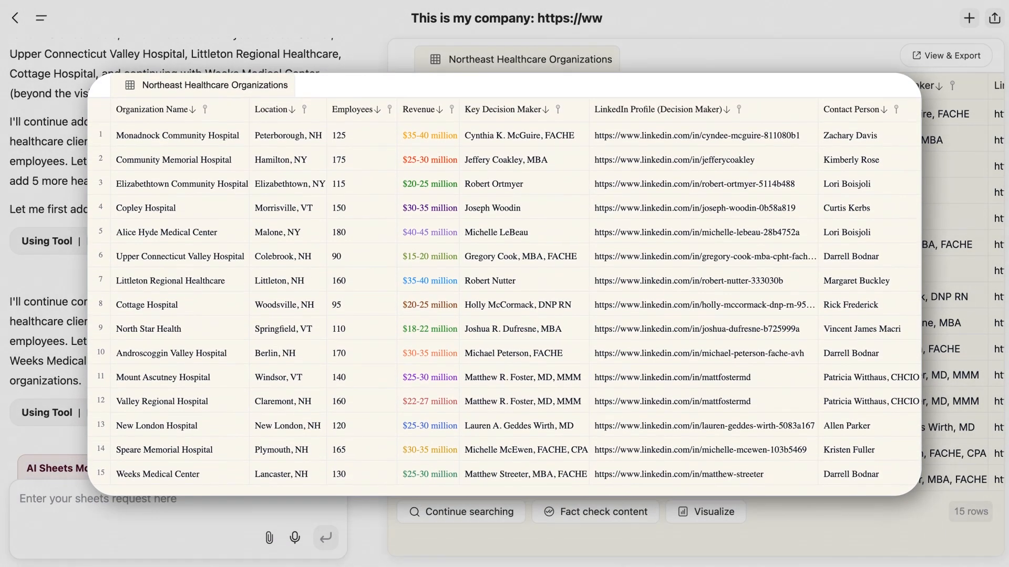
left_click(156, 109)
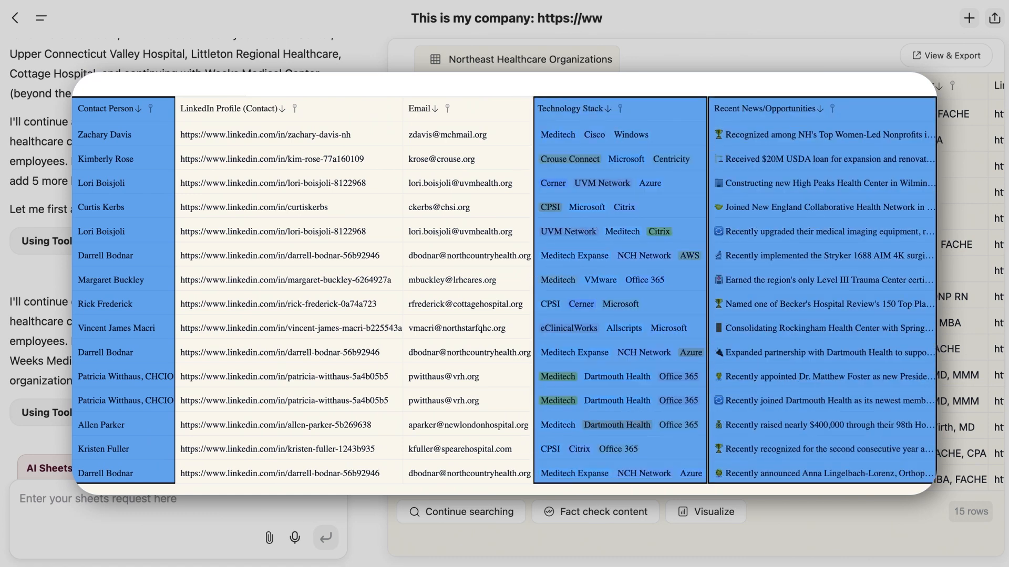
scroll("right", 3)
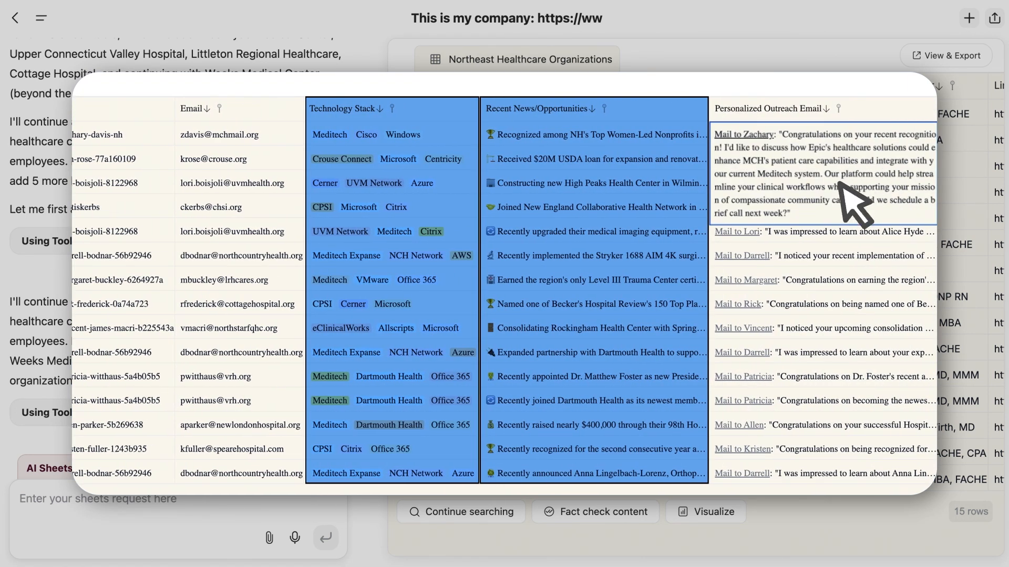
left_click(744, 135)
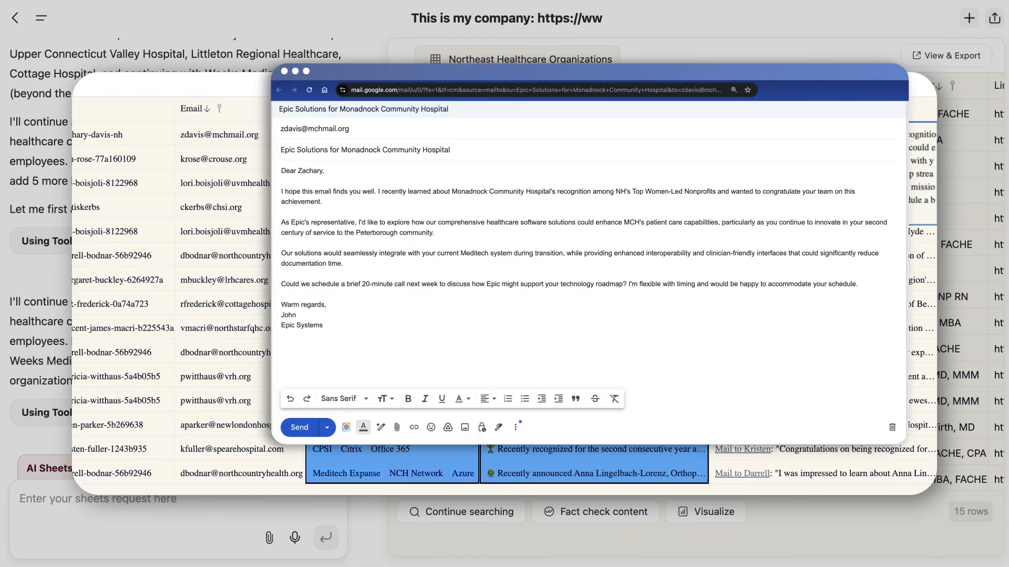